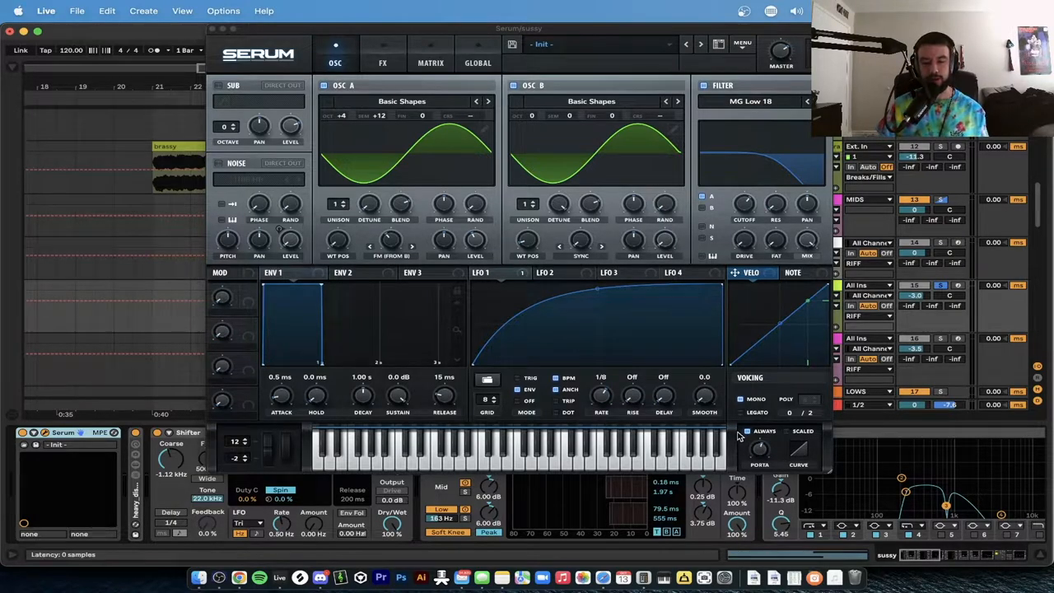
mouse_move(761, 451)
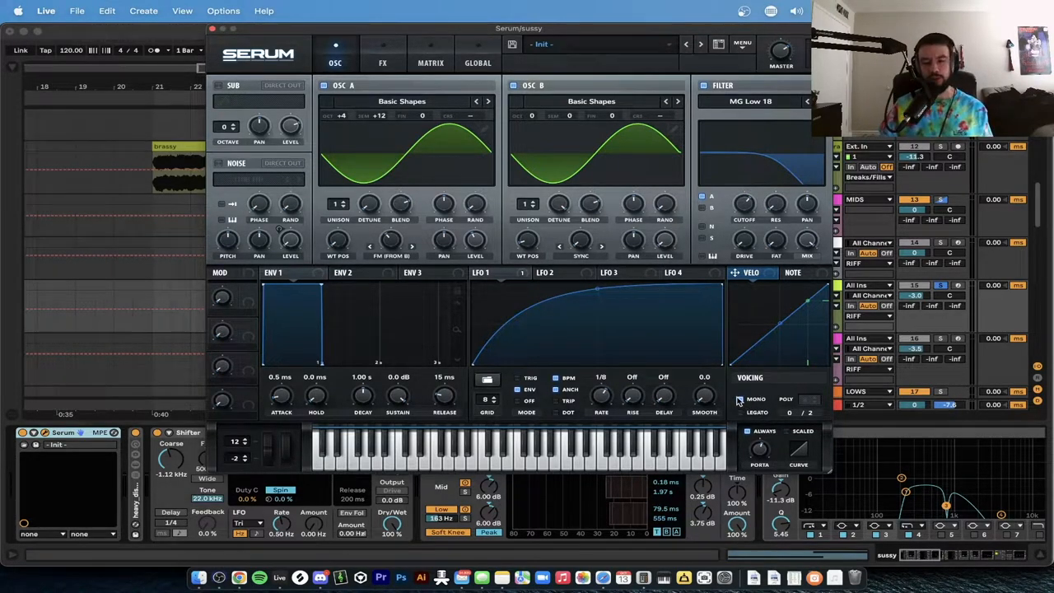
Set Serum's OSC A level, lower the filter cutoff and add drive to the FX filter
click(804, 410)
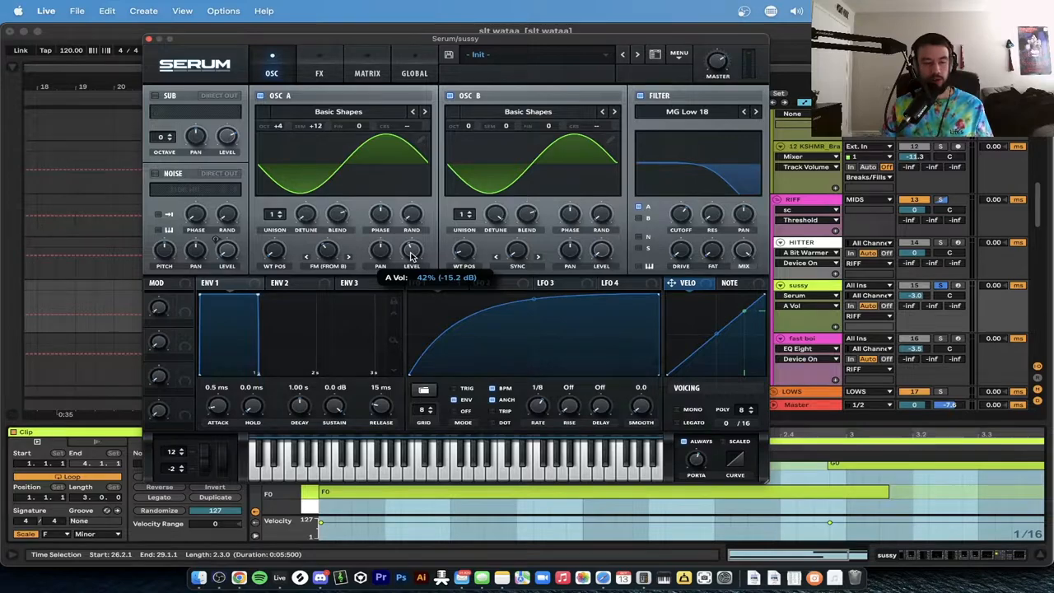
mouse_move(672, 135)
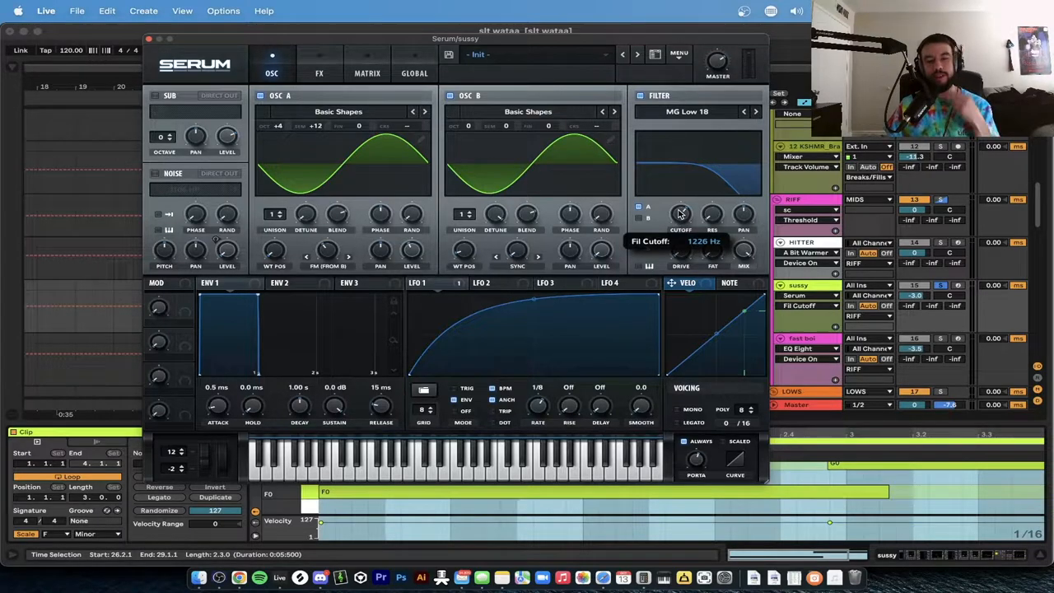
mouse_move(712, 218)
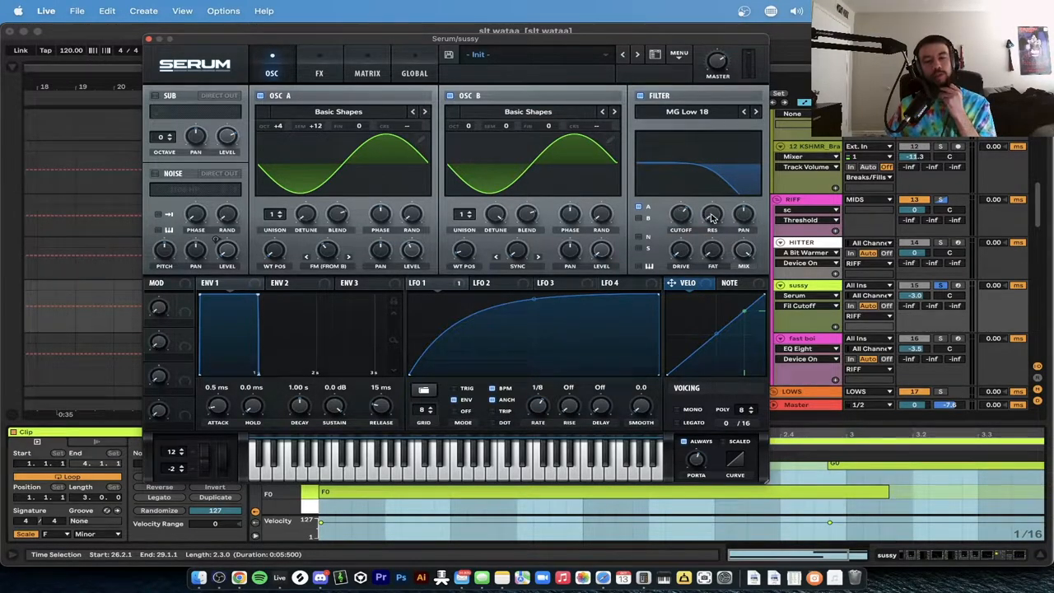
mouse_move(469, 308)
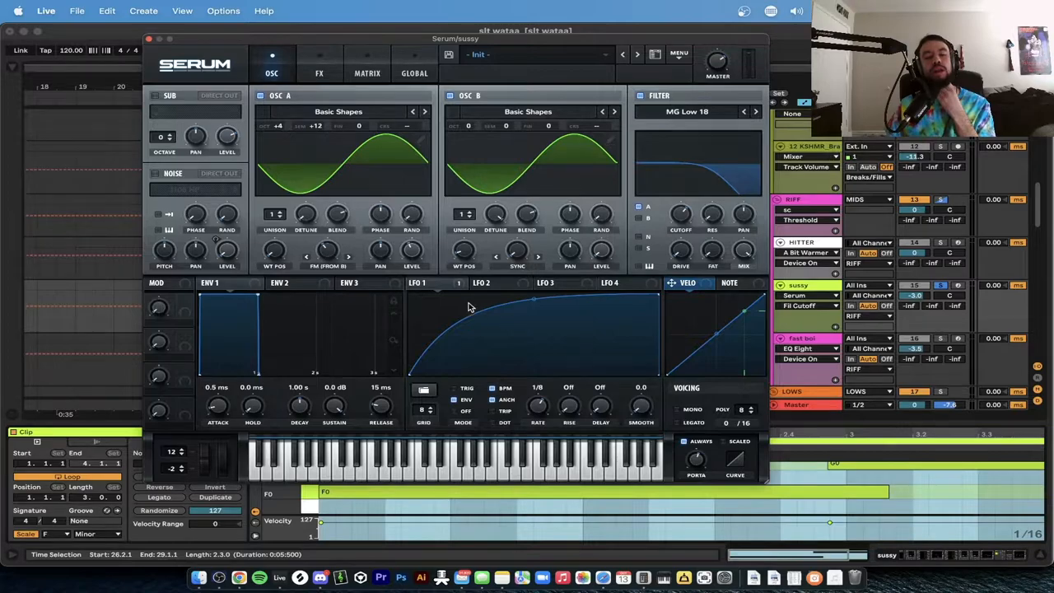
click(416, 283)
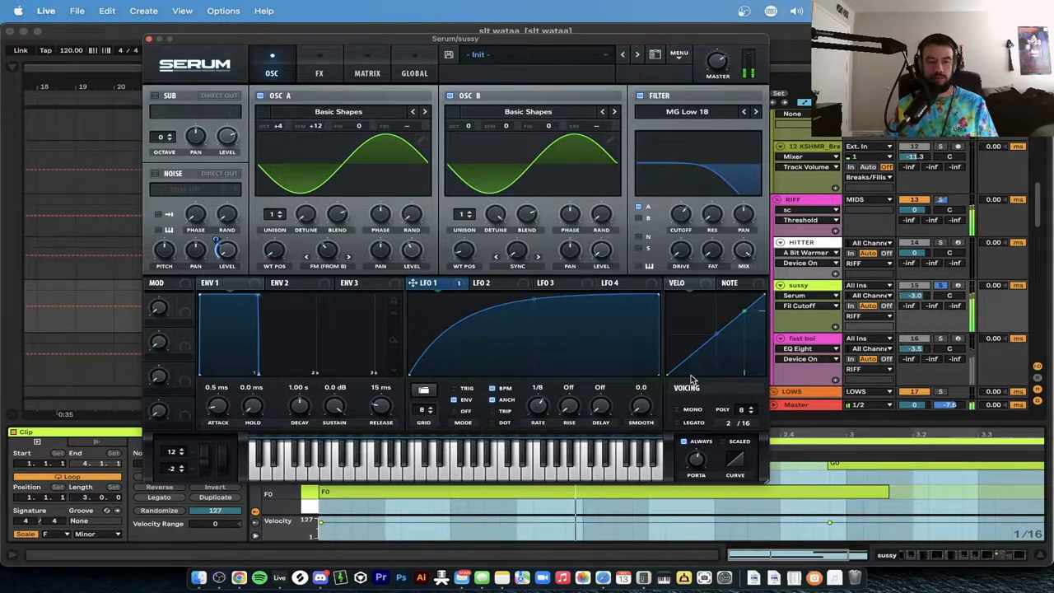
click(319, 73)
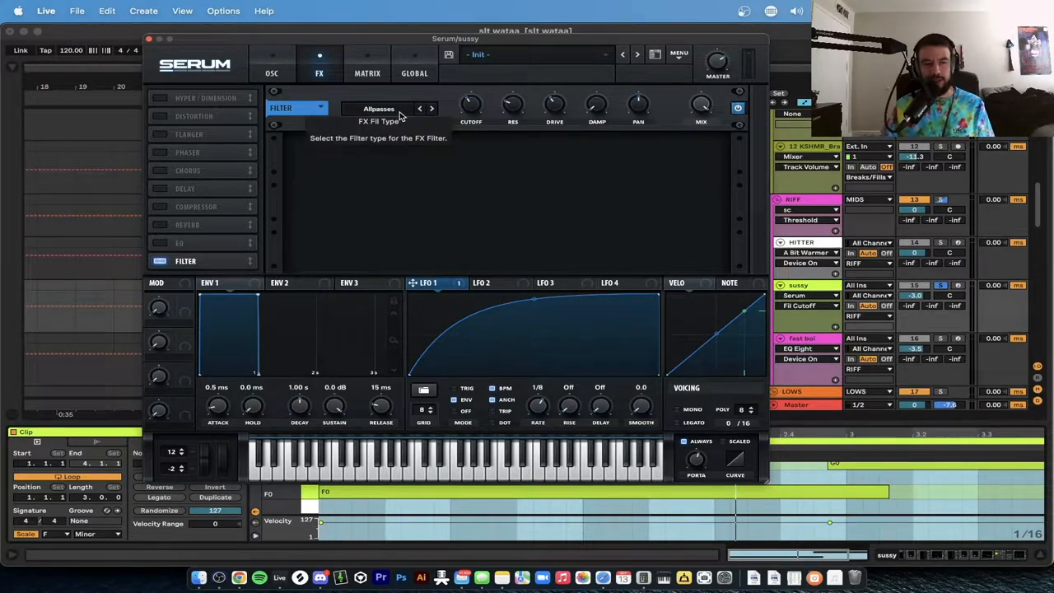
mouse_move(471, 105)
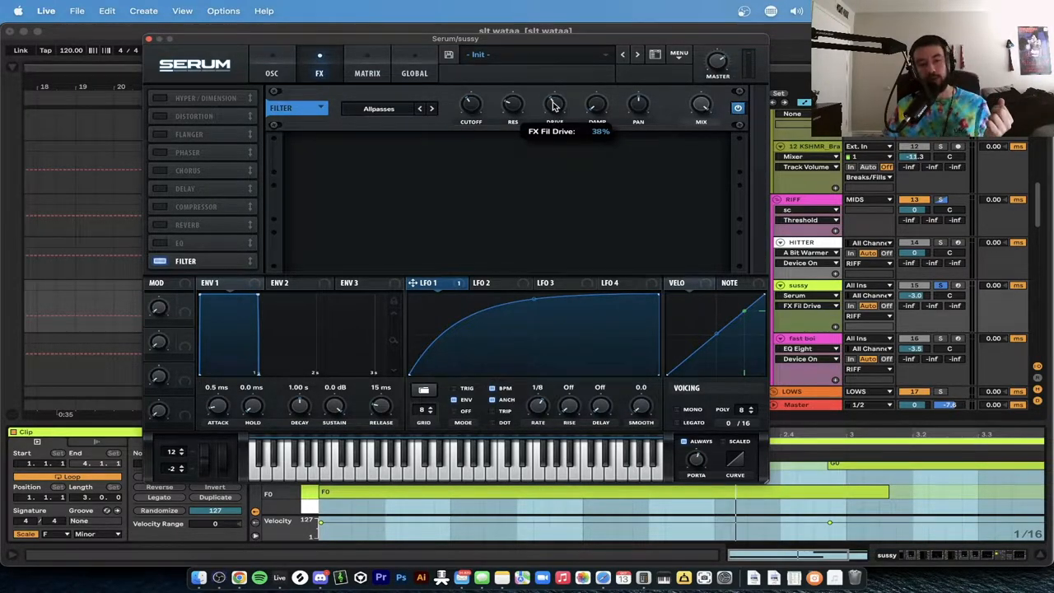
click(271, 63)
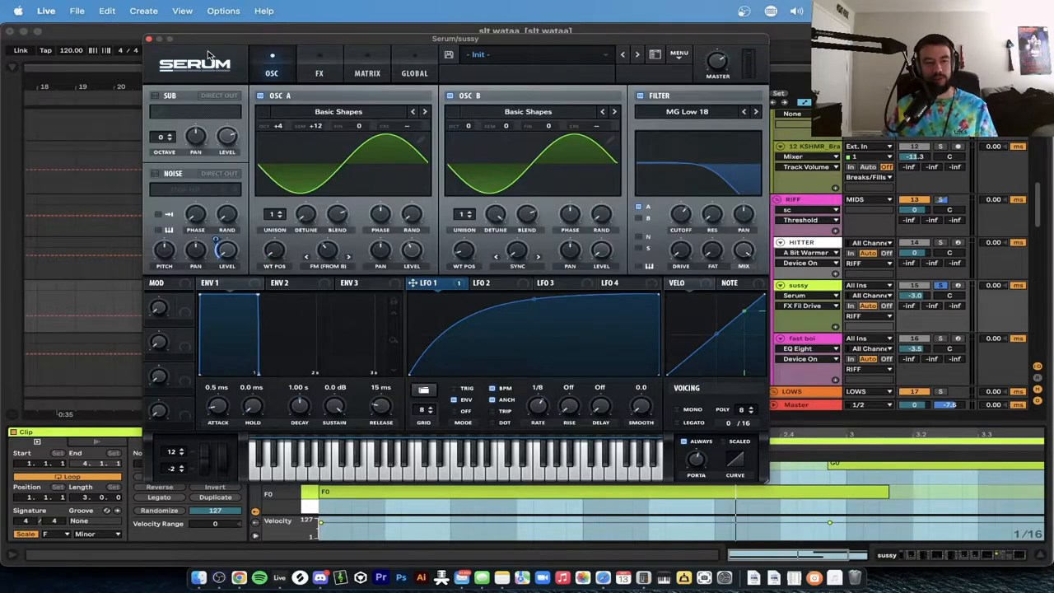
mouse_move(148, 39)
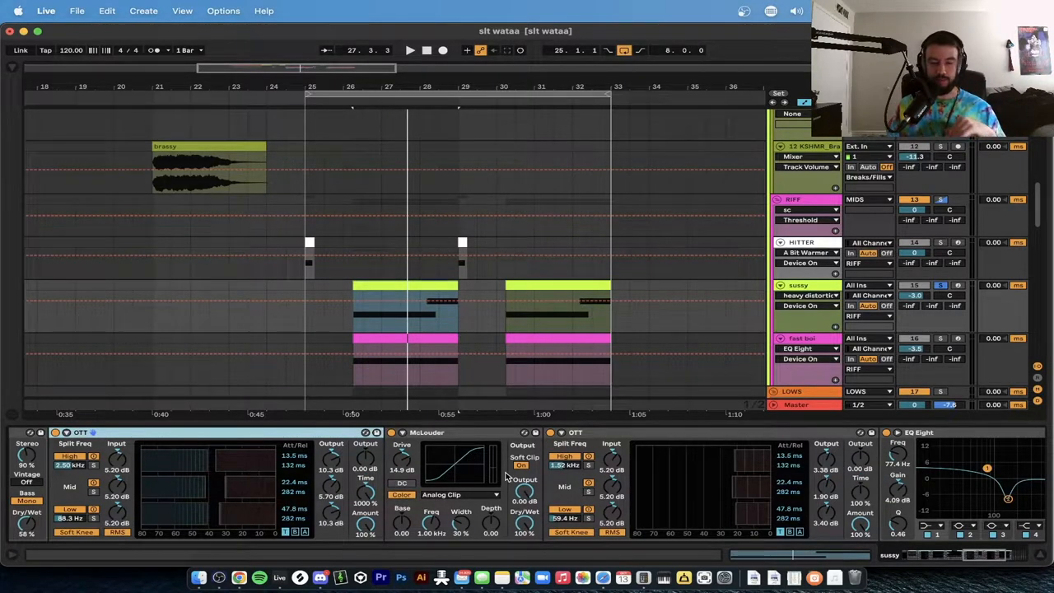
mouse_move(484, 476)
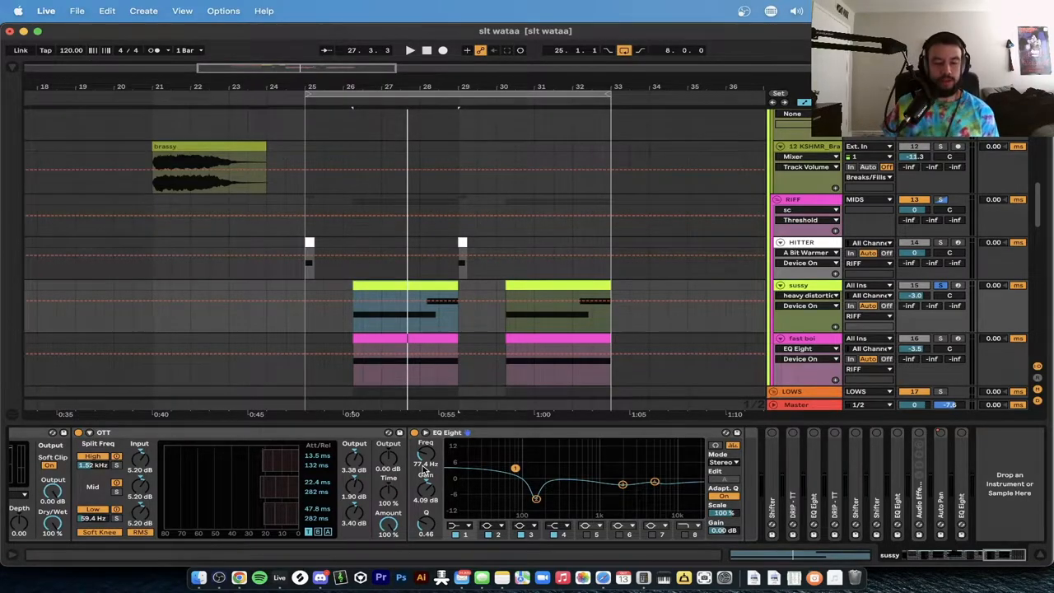
Place a Shifter effect after EQ Eight in the wub bass device chain
drag(535, 494, 535, 501)
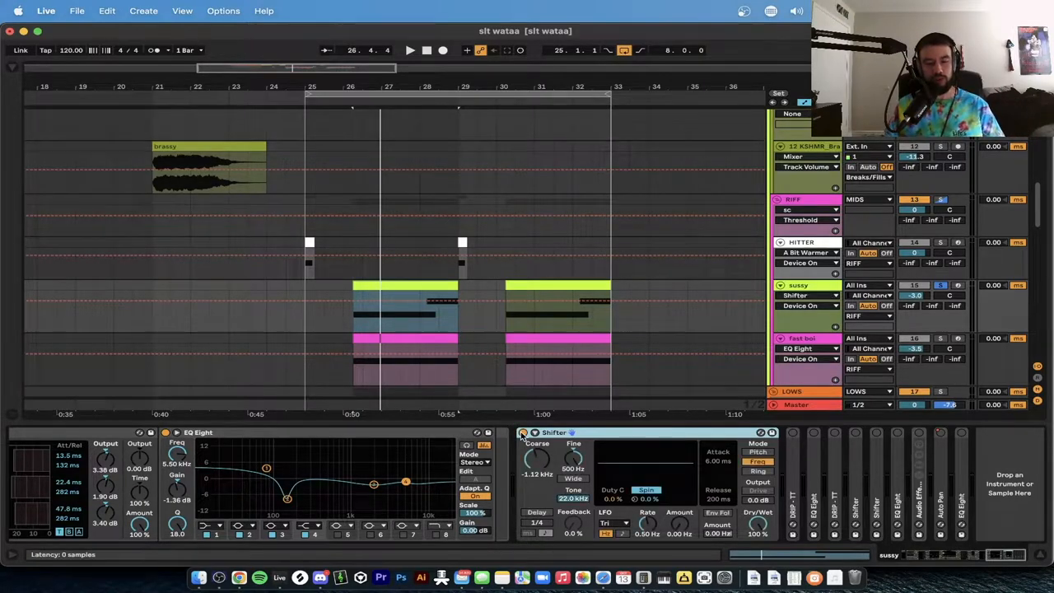
mouse_move(608, 438)
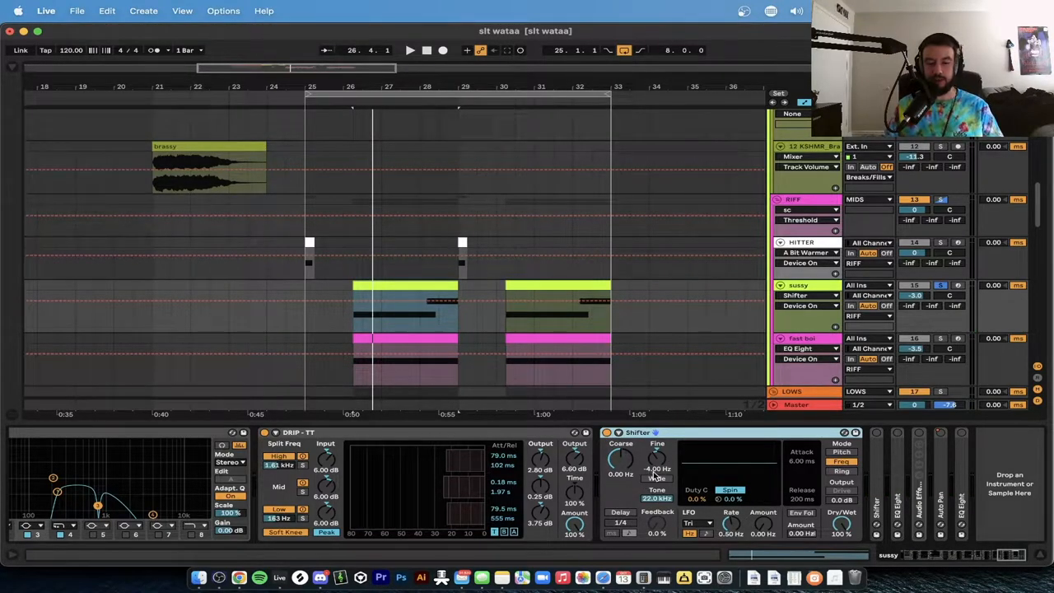
mouse_move(843, 494)
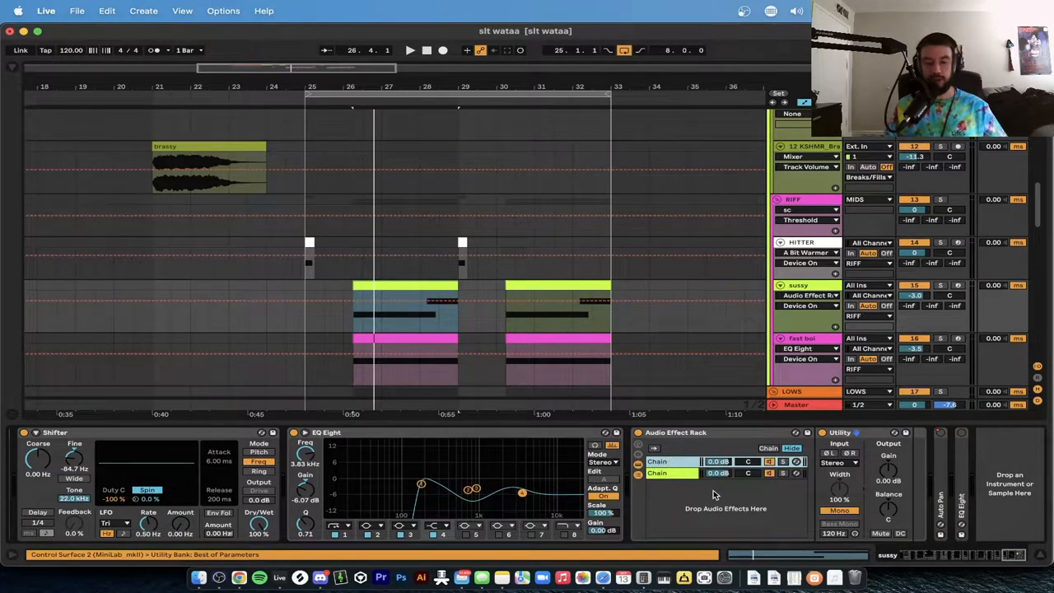
Add Auto Pan at the end of the wub bass device chain
click(672, 473)
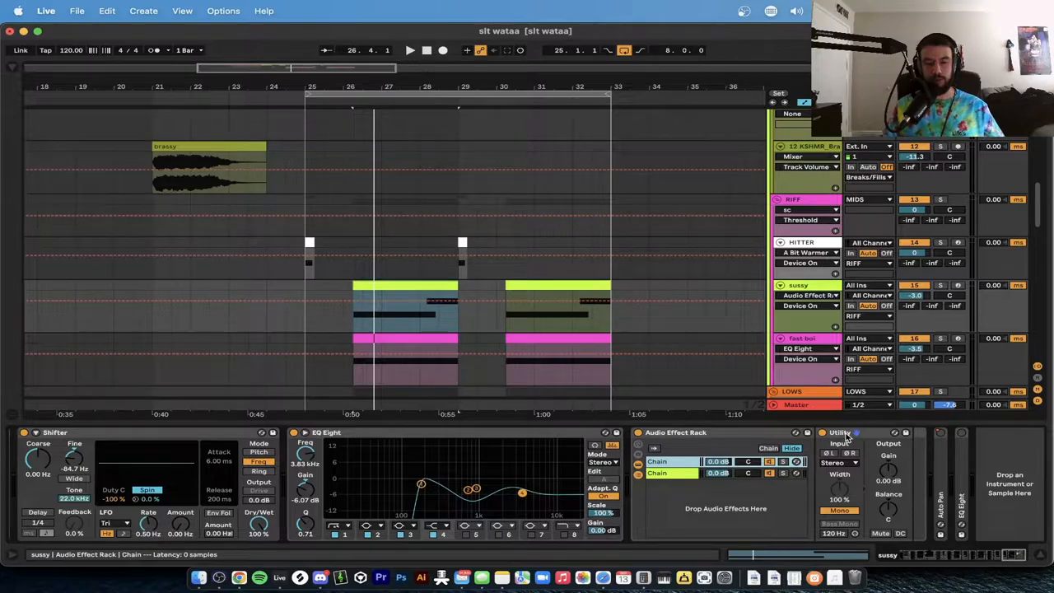
mouse_move(848, 490)
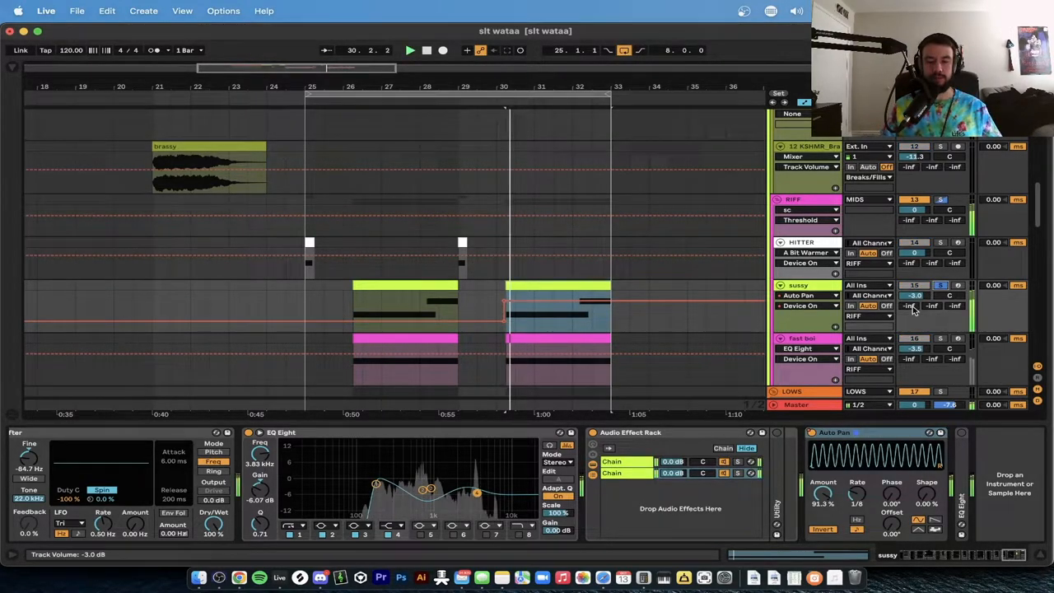
right_click(822, 501)
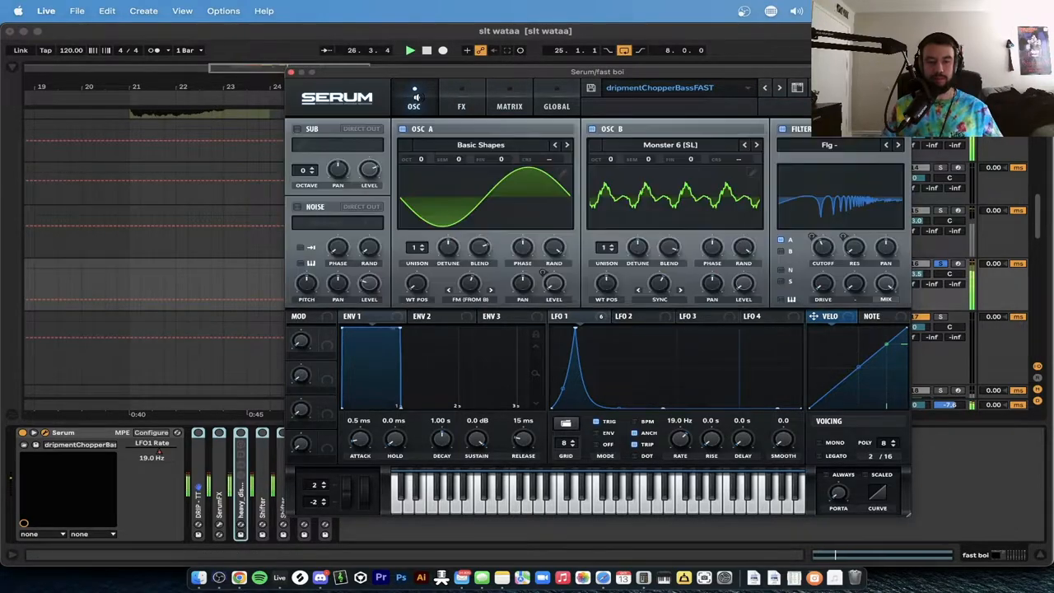
Switch Serum to its FX page to set the reverb size to about 24%
click(461, 97)
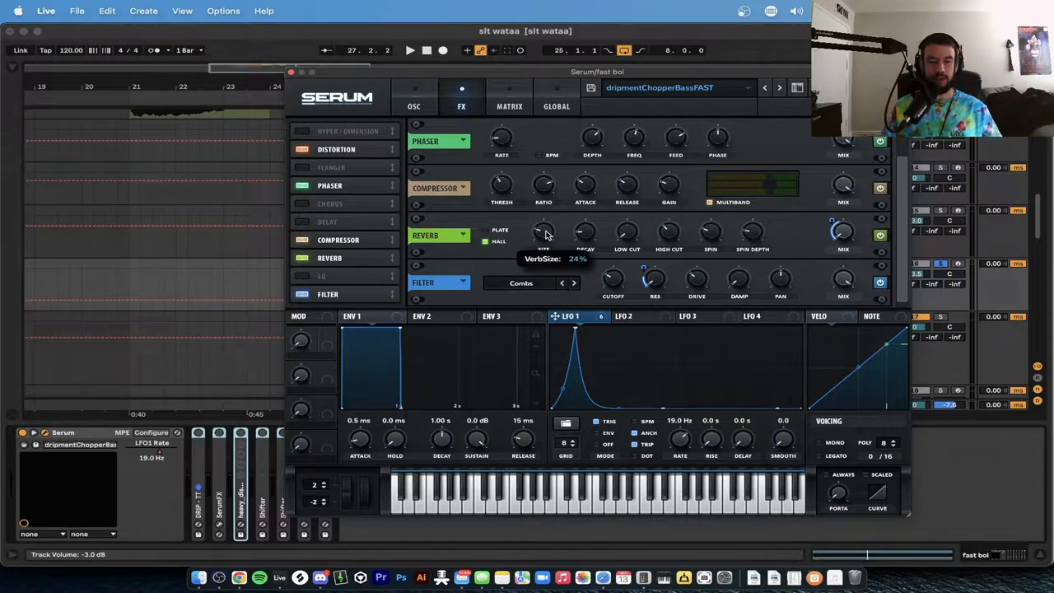
mouse_move(513, 289)
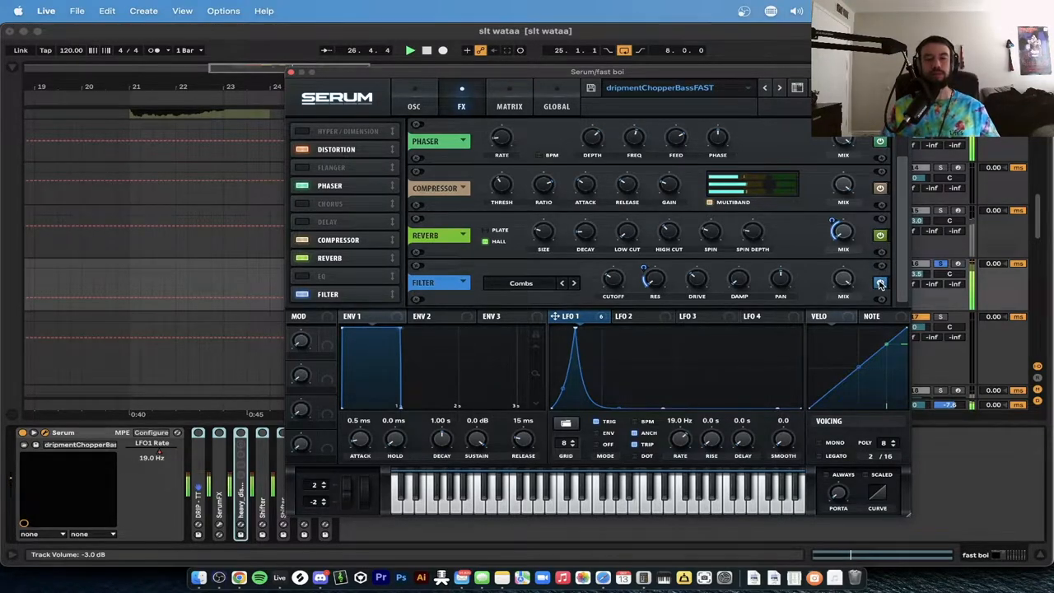
Return the Serum chopper bass patch to its oscillator page
click(413, 106)
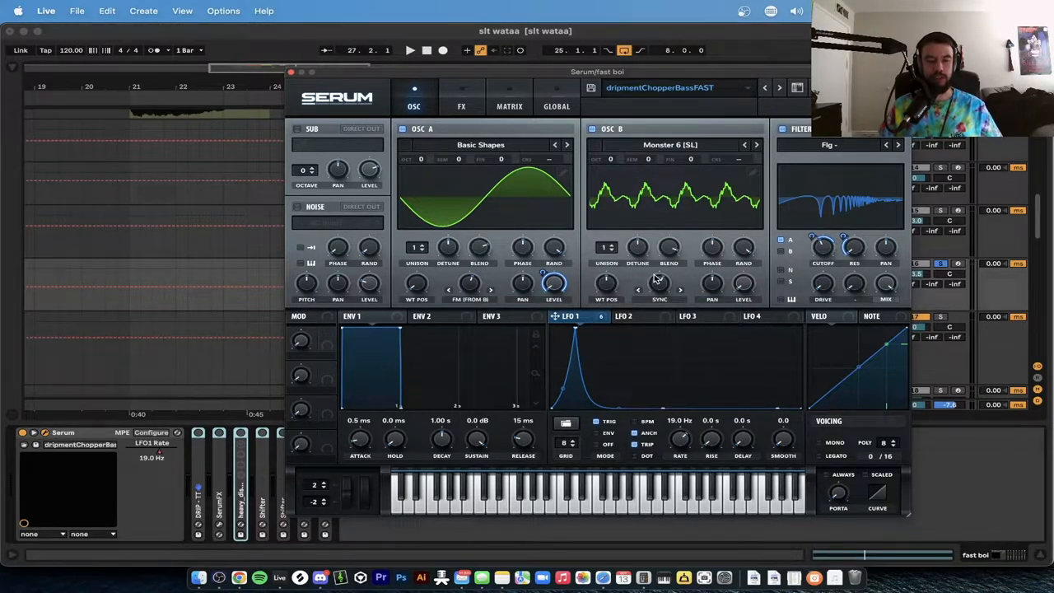
mouse_move(761, 284)
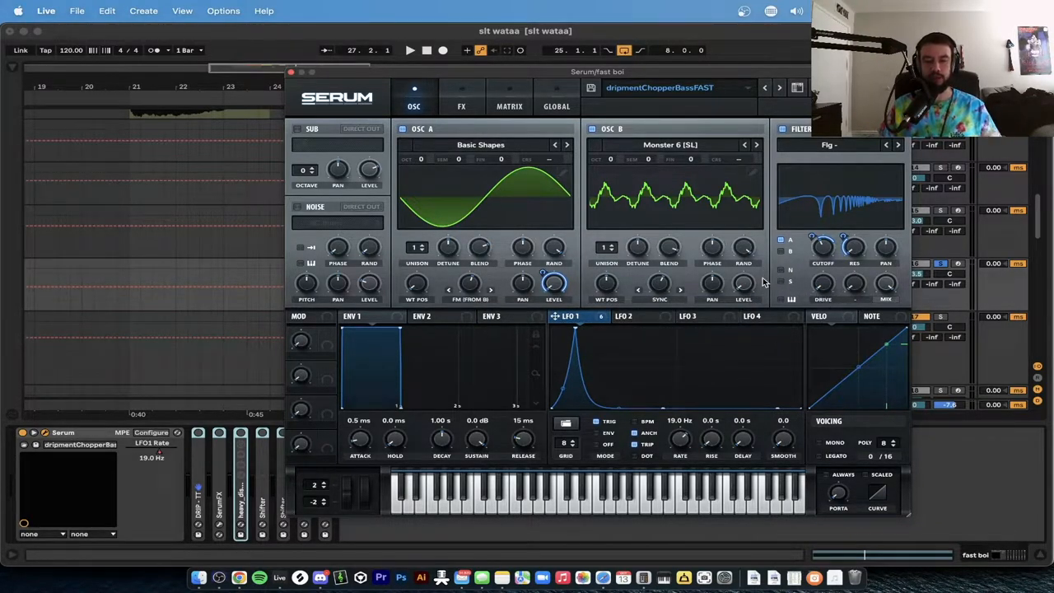
mouse_move(676, 155)
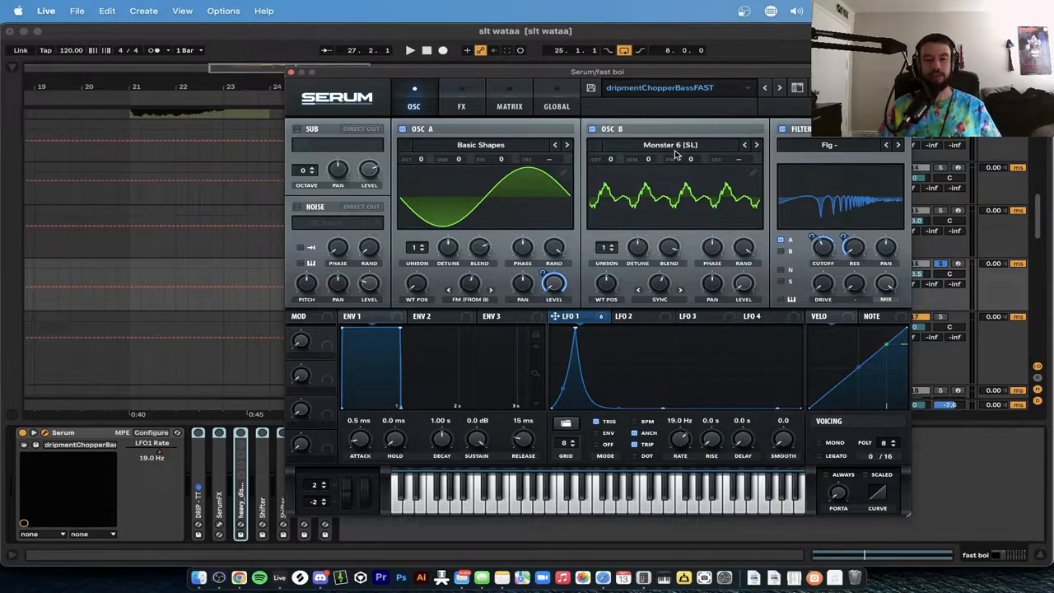
mouse_move(741, 250)
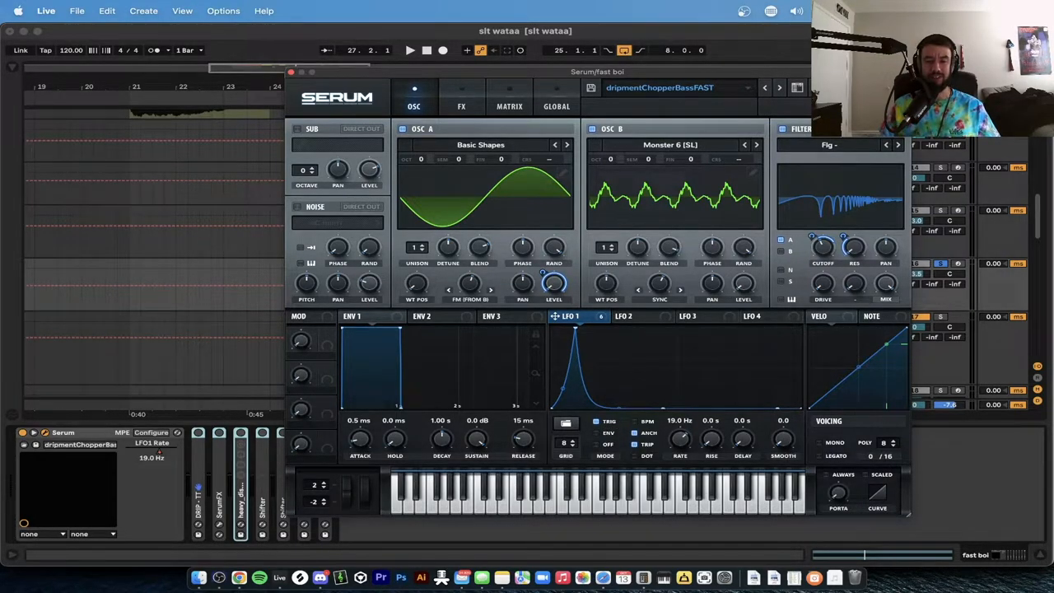
Browse Serum's filter type list and keep the original filter type
click(831, 145)
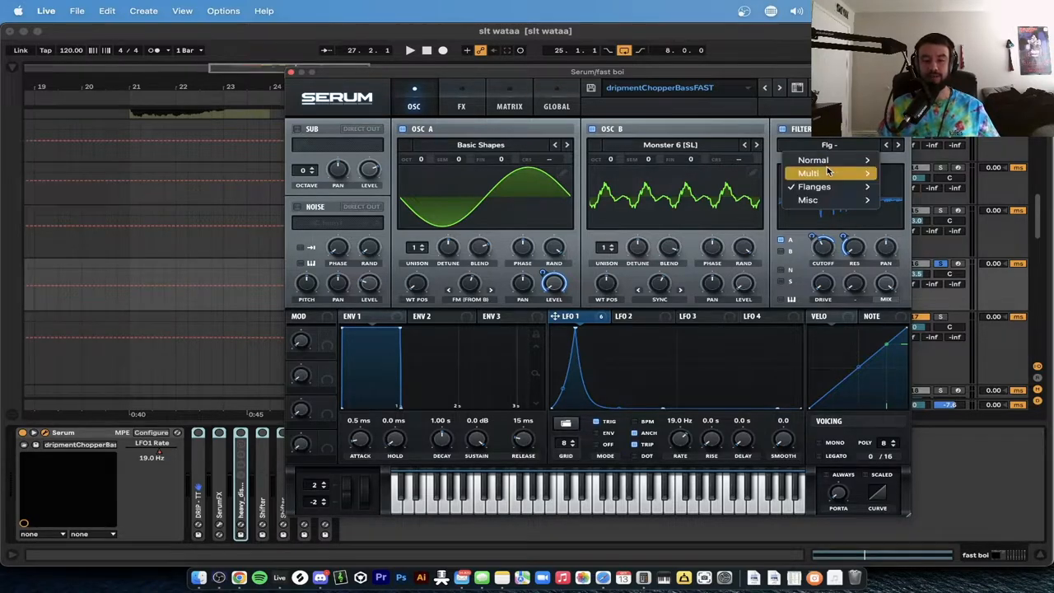
click(814, 186)
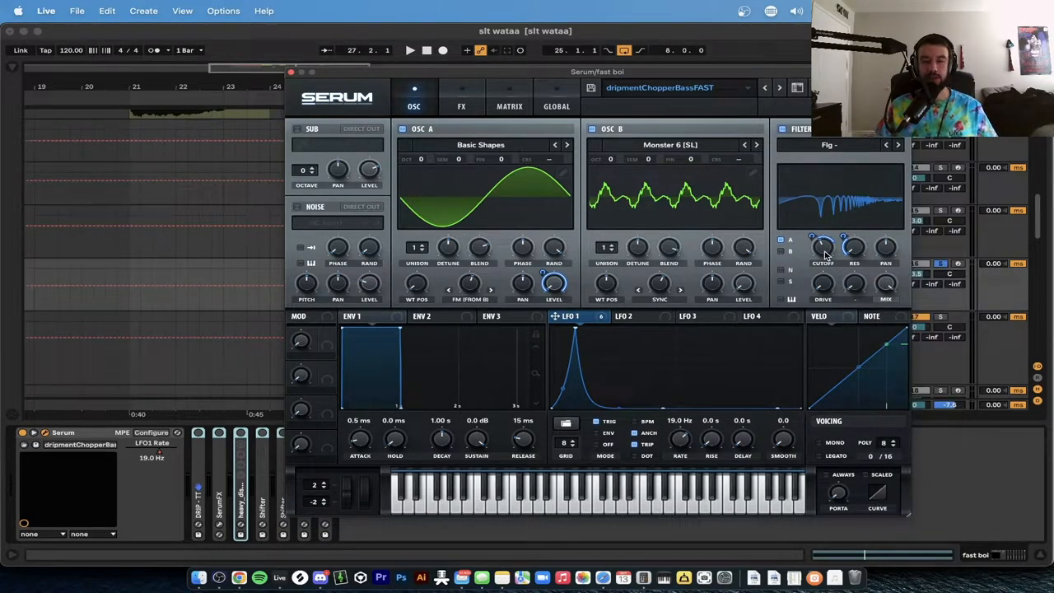
mouse_move(591, 309)
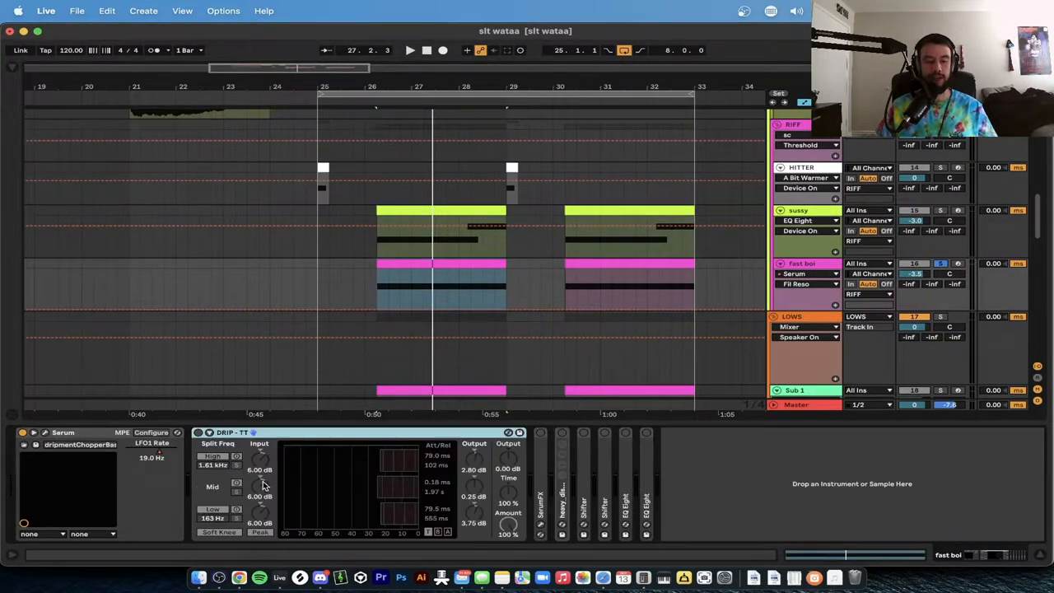
Bring up the Serum FX effect on the bass track to set Formant-II variation to 88%
click(410, 50)
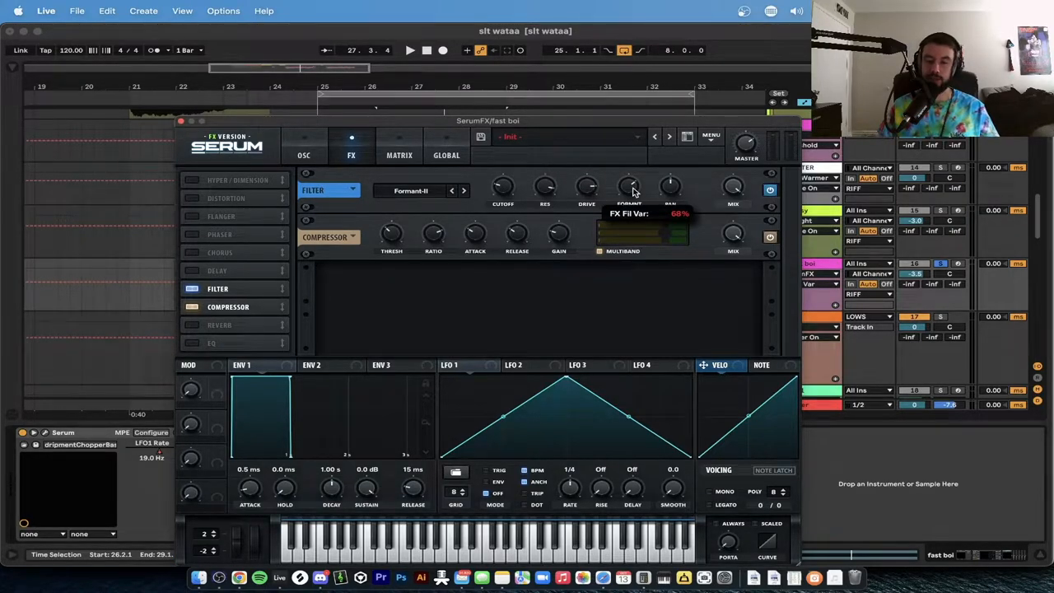
mouse_move(606, 257)
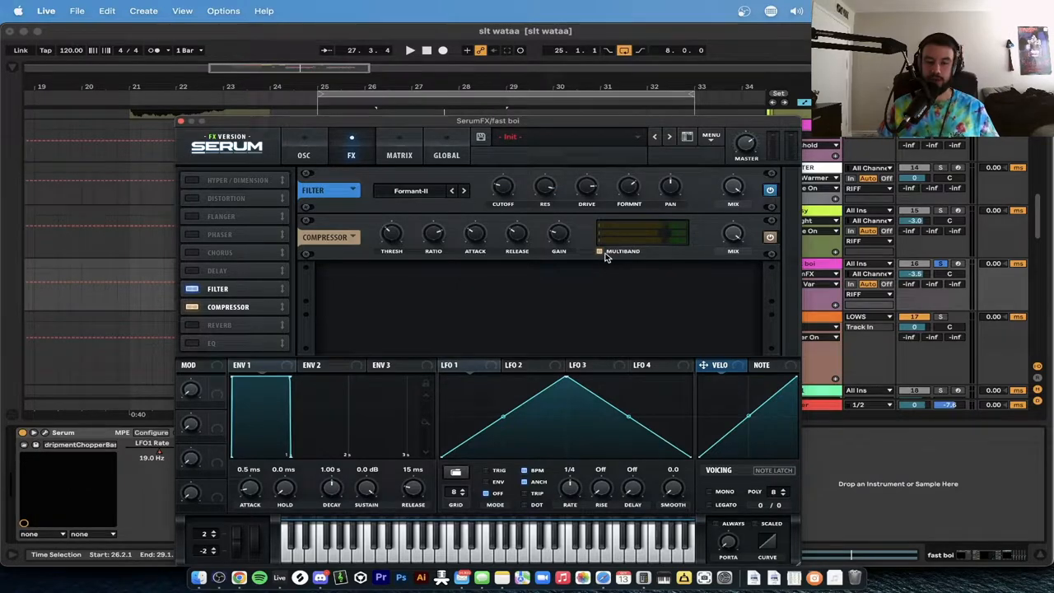
mouse_move(599, 250)
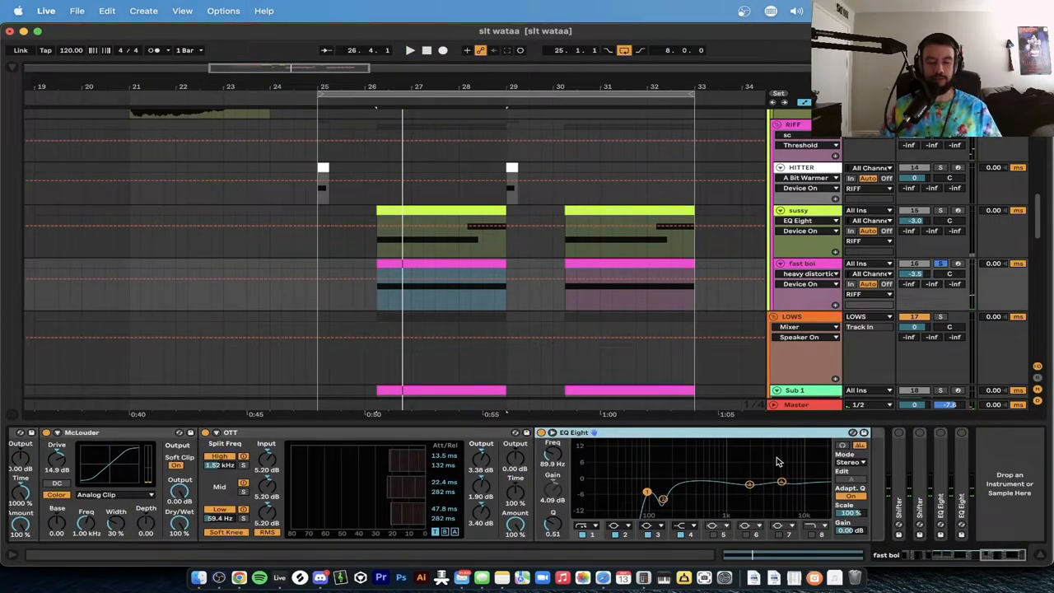
Show the Shifter Mod Freq automation lane for the falling curve to -247 Hz
click(410, 50)
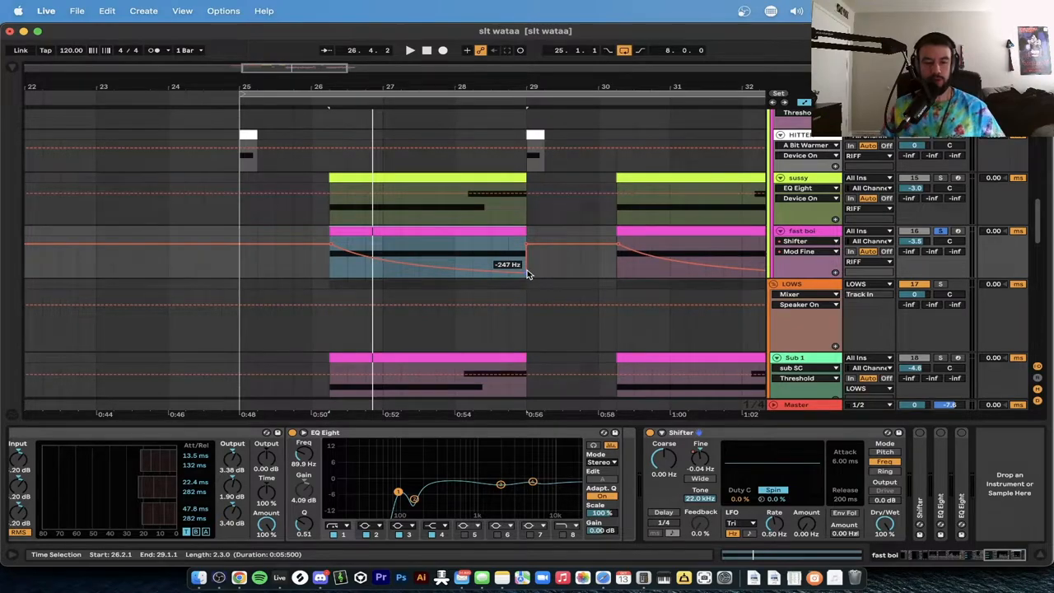
click(410, 49)
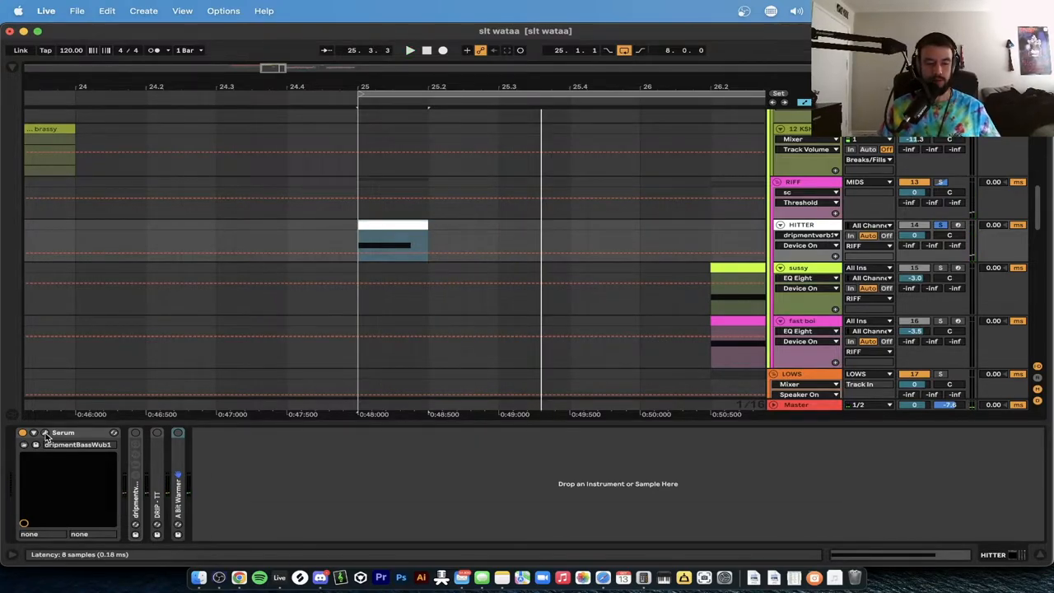
Bring up the Serum wub bass plug-in window on the HITTER track
double_click(63, 432)
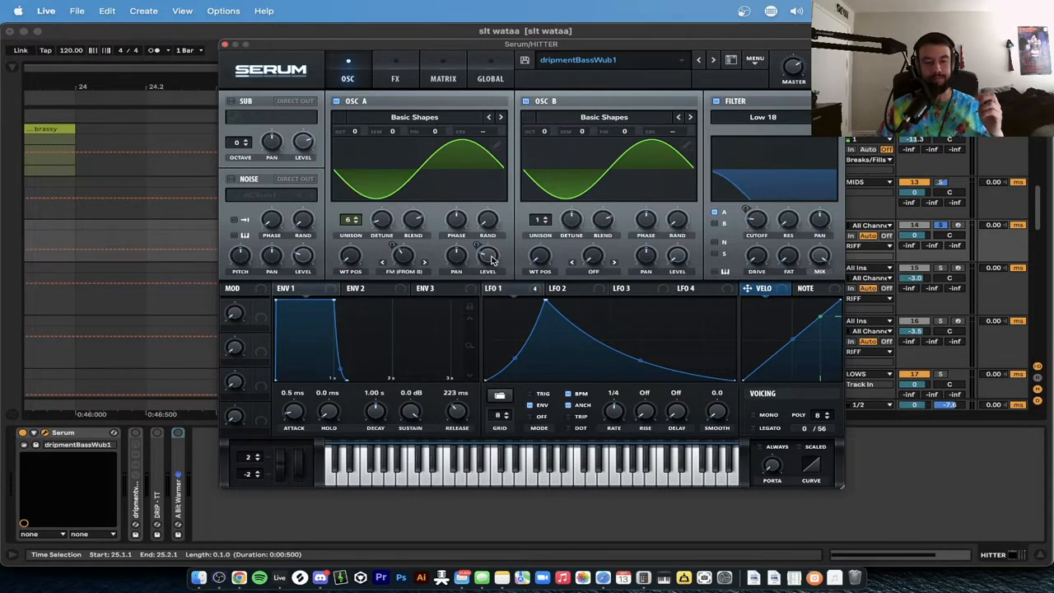
click(504, 289)
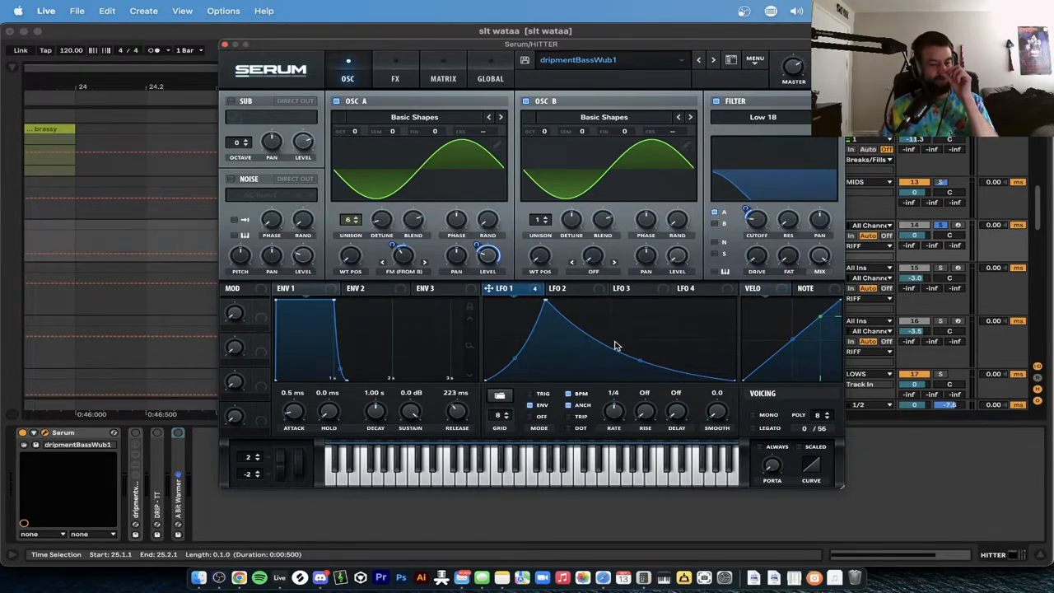
mouse_move(613, 411)
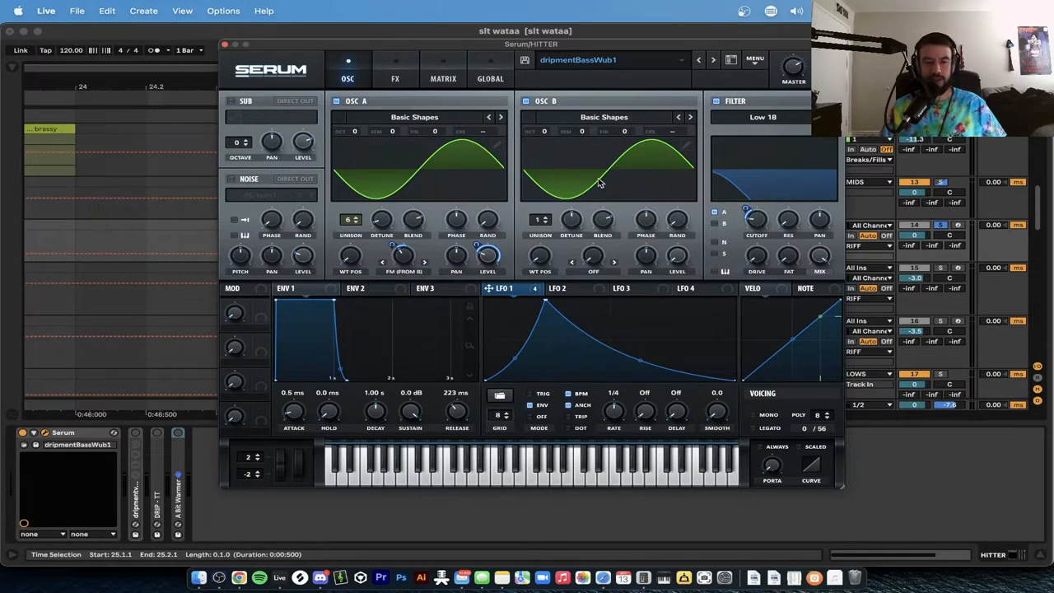
mouse_move(723, 287)
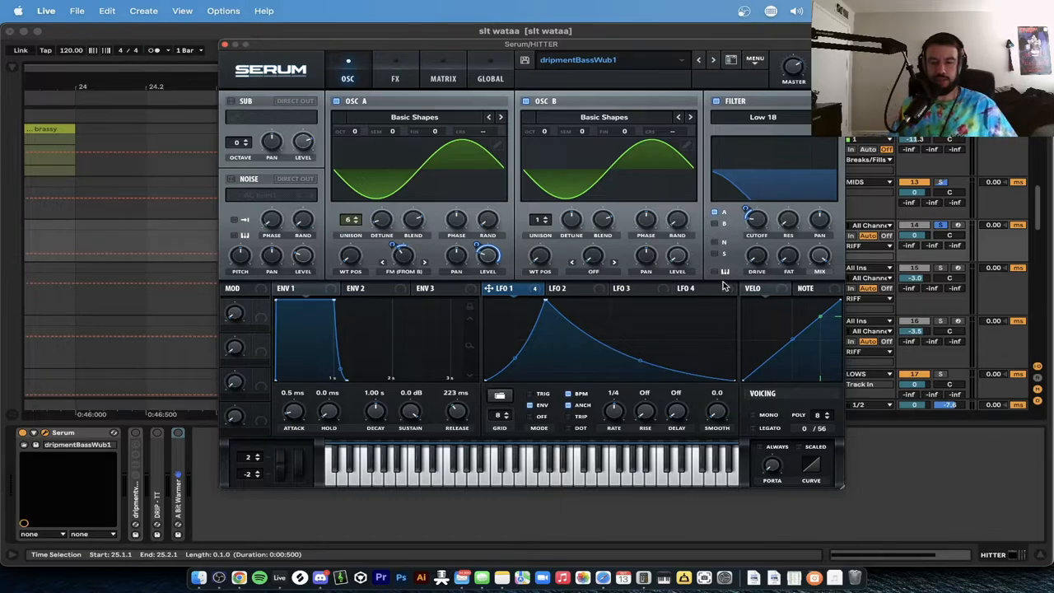
mouse_move(675, 256)
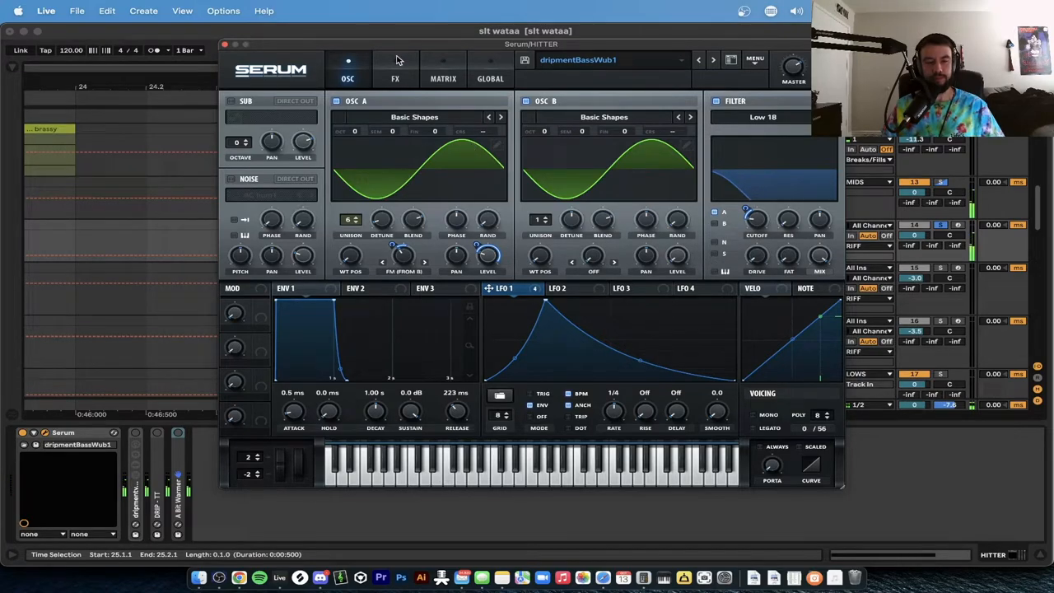
click(395, 72)
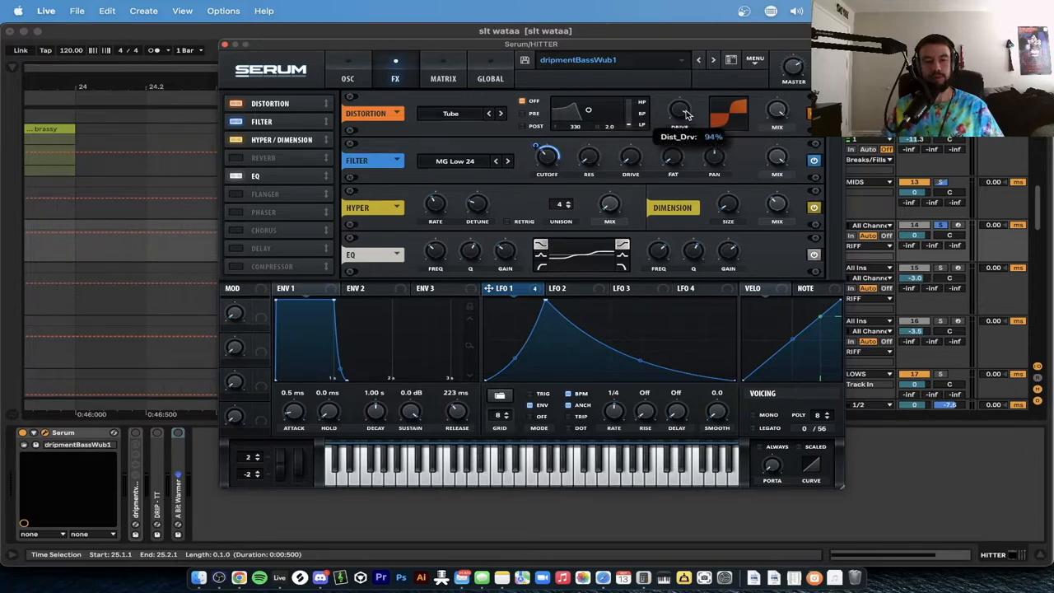
mouse_move(452, 163)
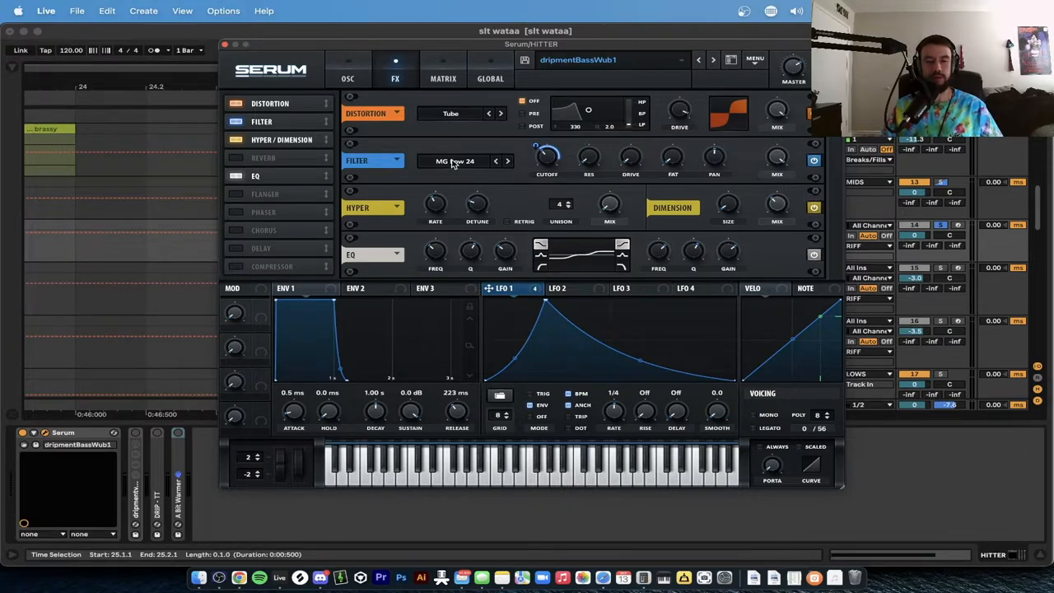
mouse_move(540, 148)
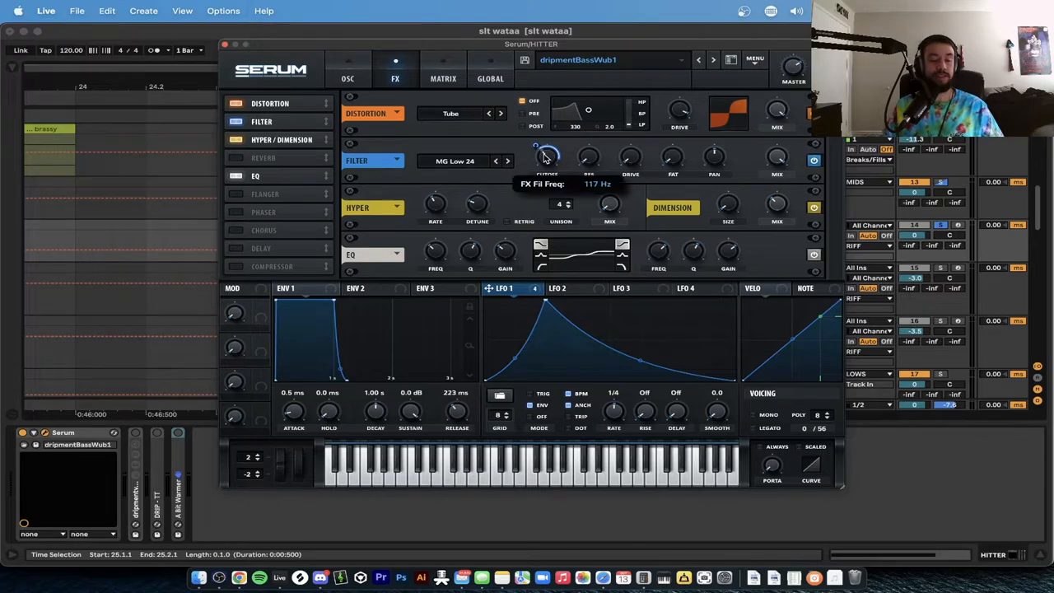
mouse_move(650, 171)
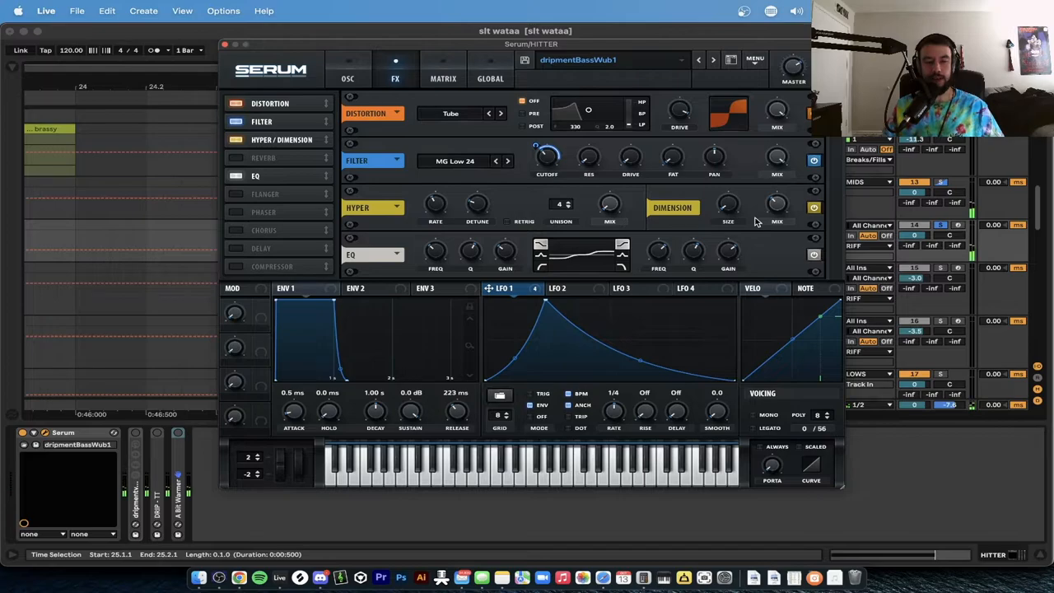
mouse_move(695, 227)
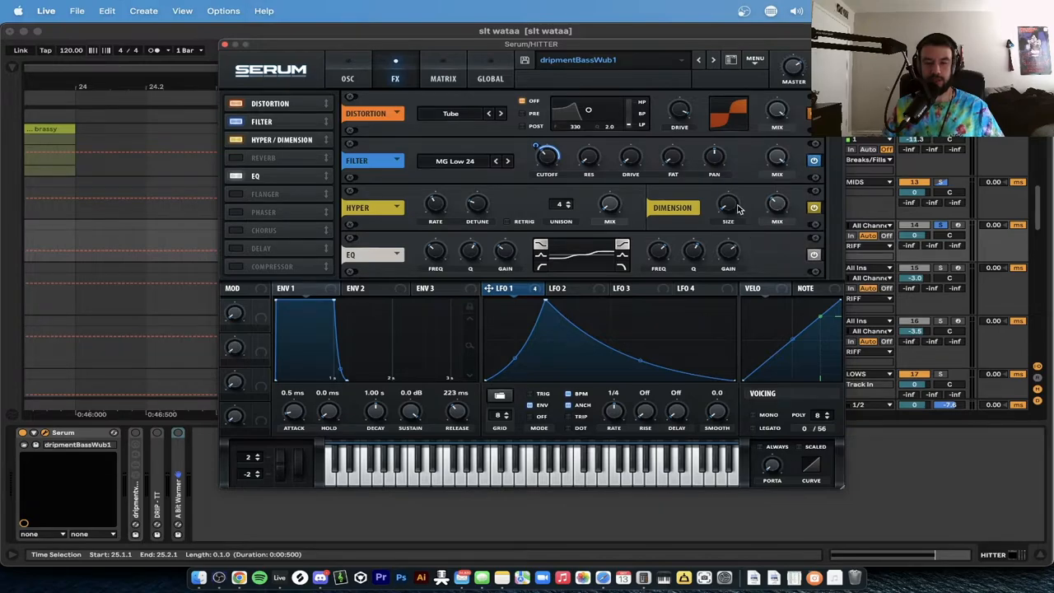
mouse_move(589, 273)
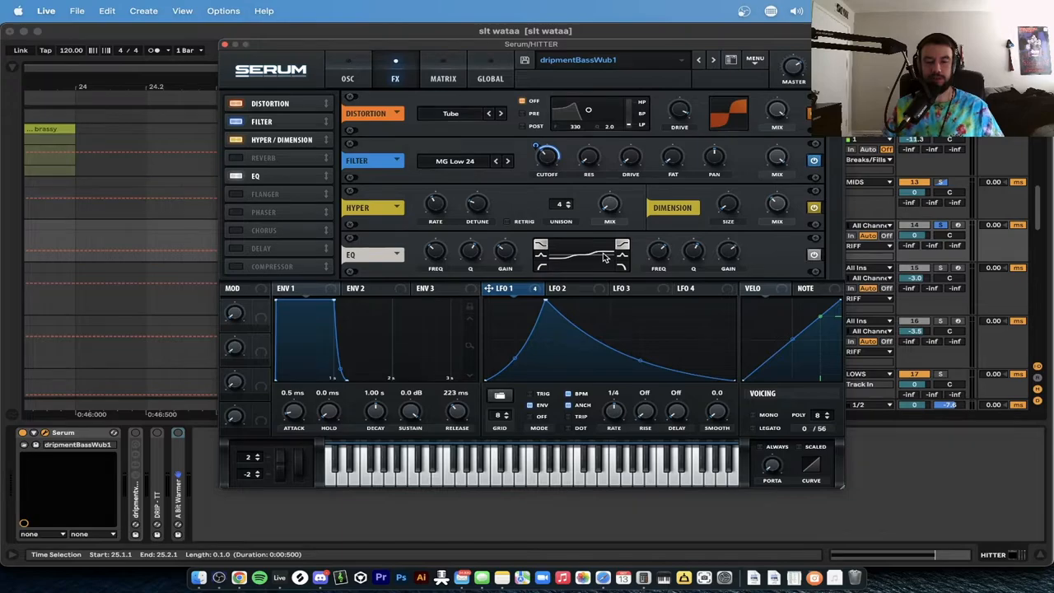
mouse_move(554, 262)
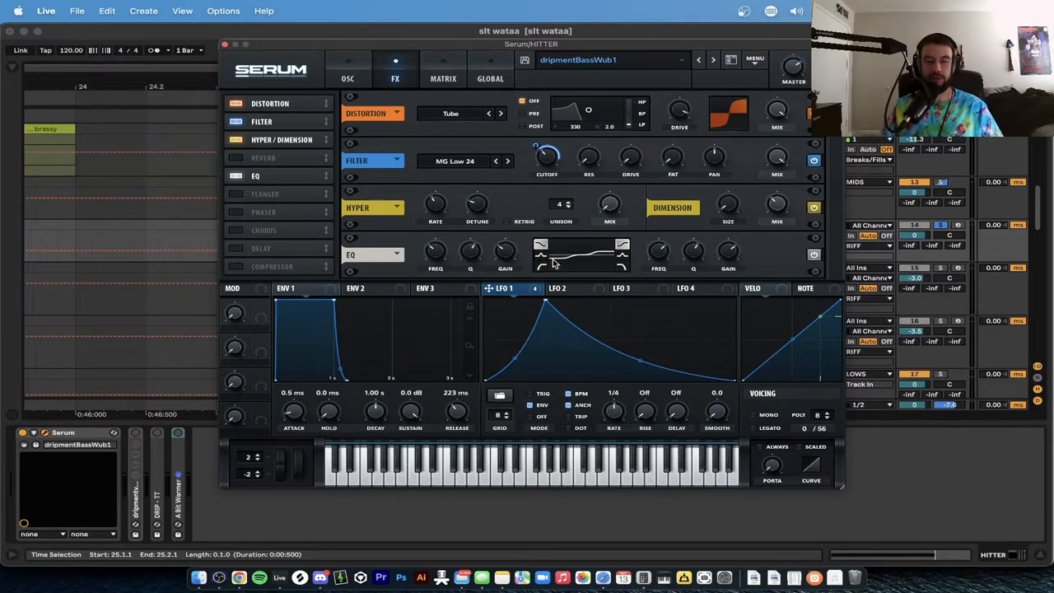
mouse_move(576, 260)
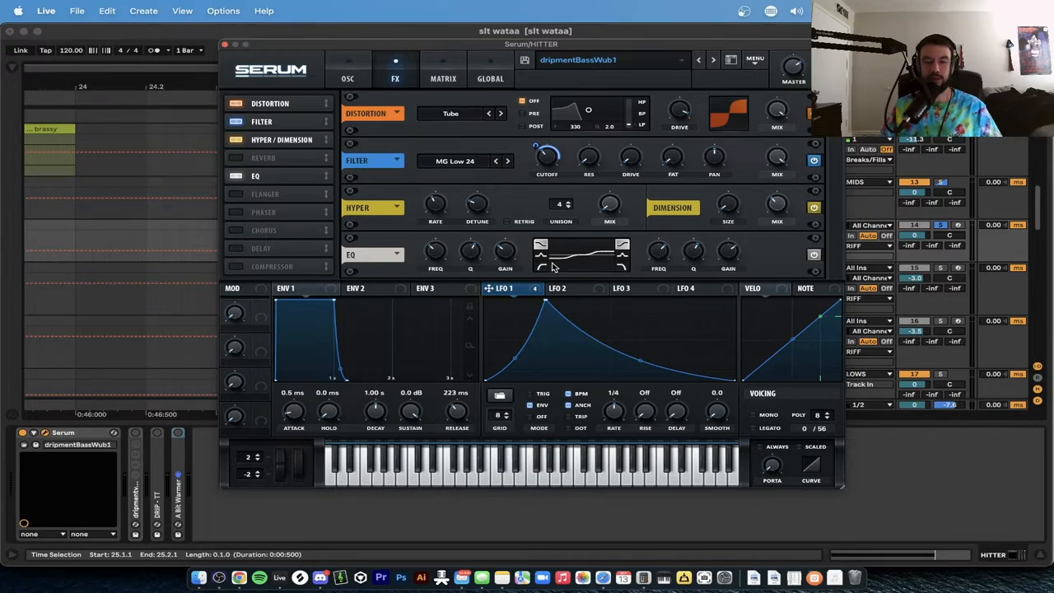
Show Serum's FX page with Distortion, Filter, Hyper/Dimension and EQ modules
click(348, 67)
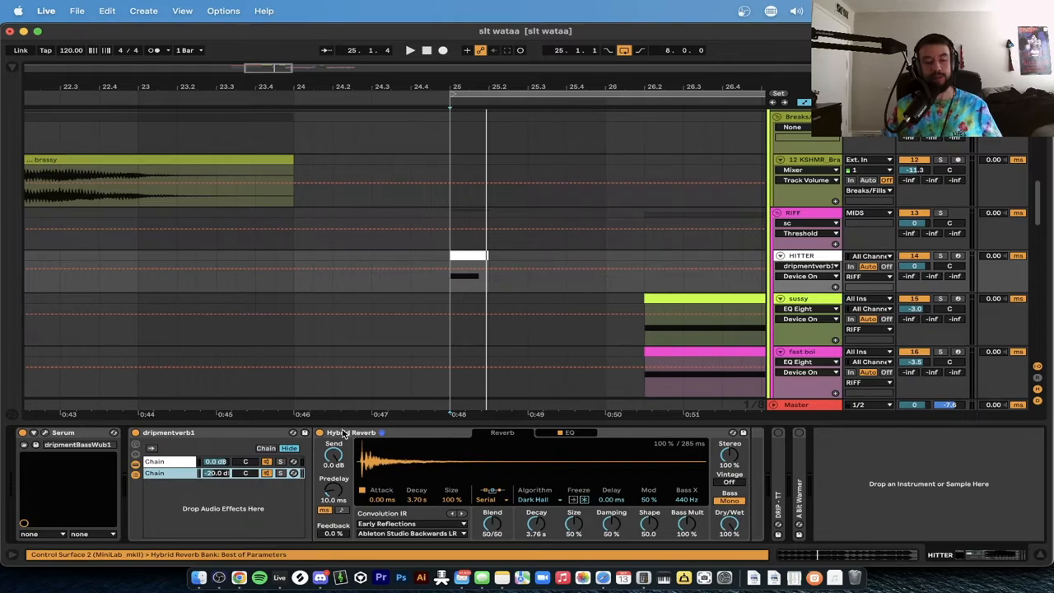
mouse_move(379, 435)
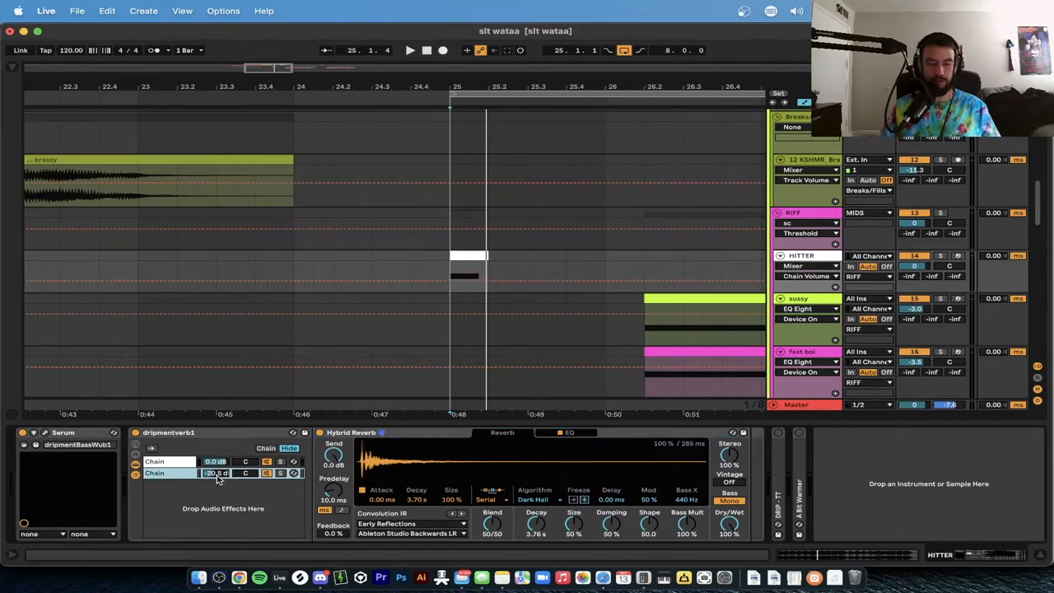
Show the dripmentverb1 rack's second chain with its Hybrid Reverb in Device View
click(216, 472)
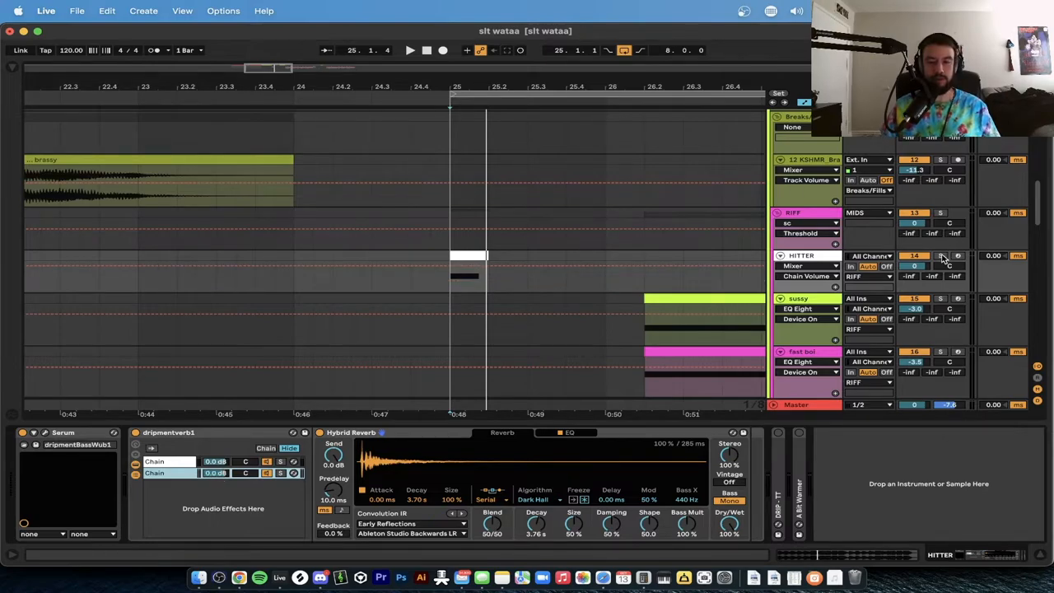
click(410, 50)
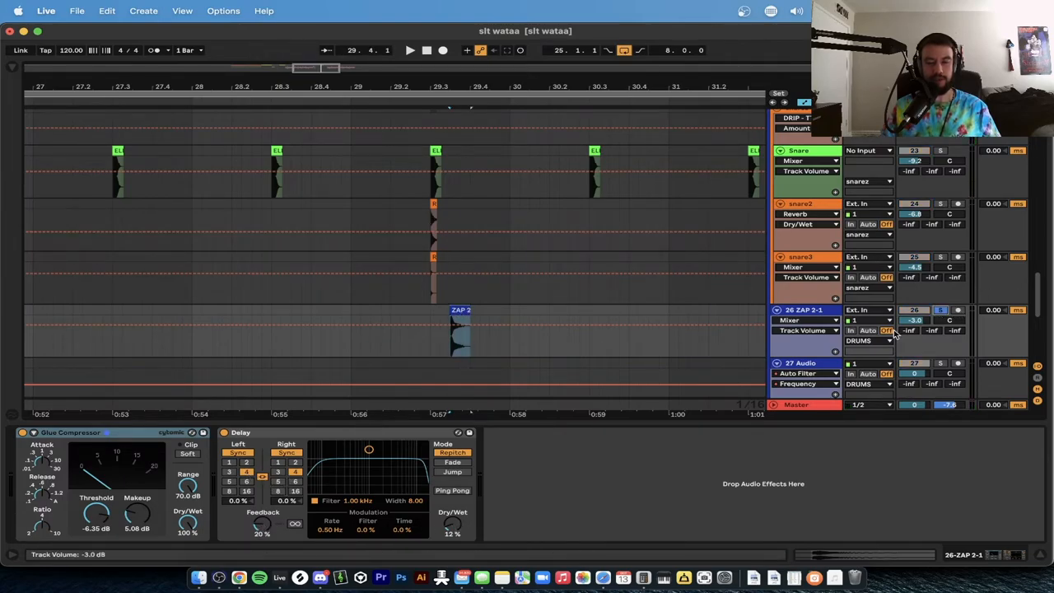
click(410, 49)
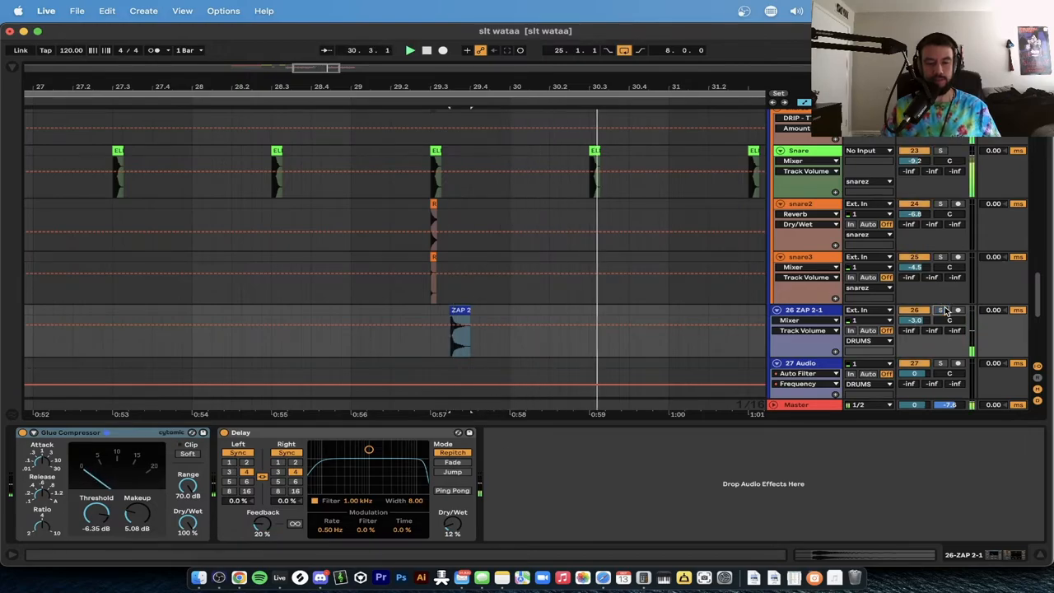